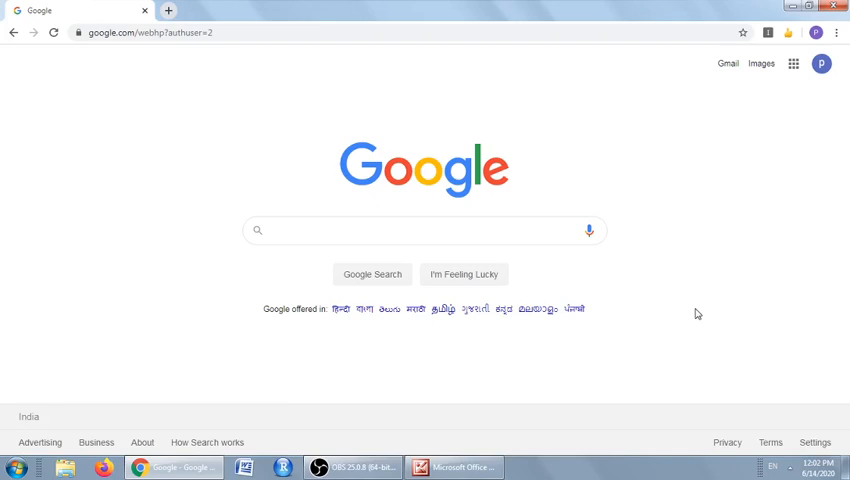
Open Gmail from the Google home page.
{"action": "left_click", "coordinate": [420, 230]}
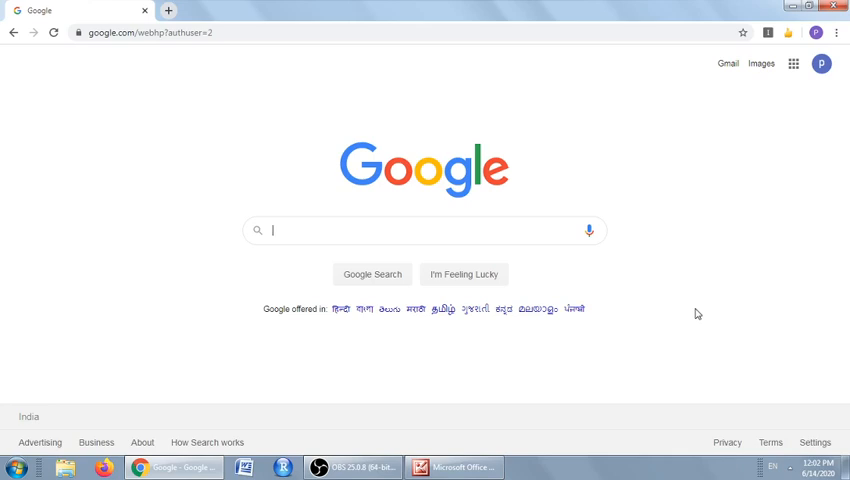
{"action": "left_click", "coordinate": [728, 63]}
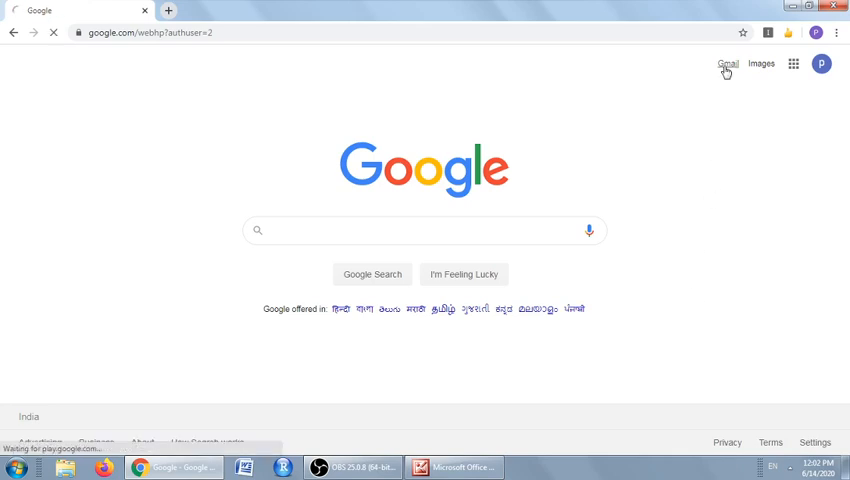
{"action": "left_click", "coordinate": [728, 64]}
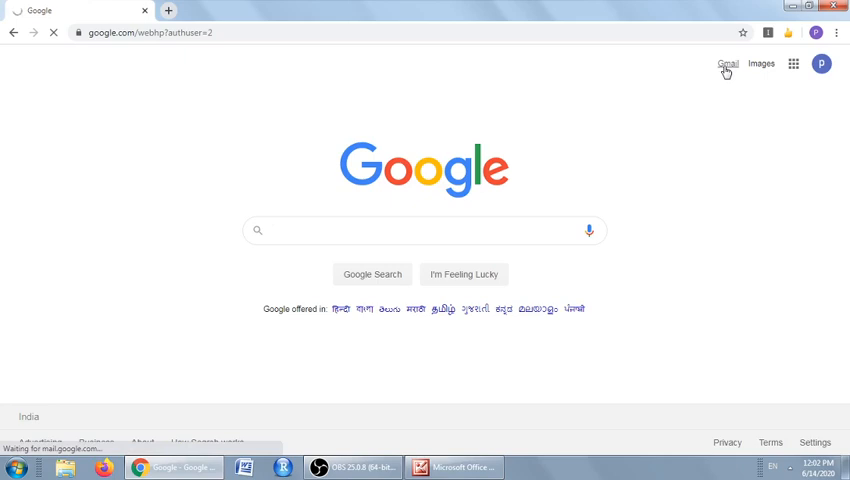
{"action": "left_click", "coordinate": [727, 64]}
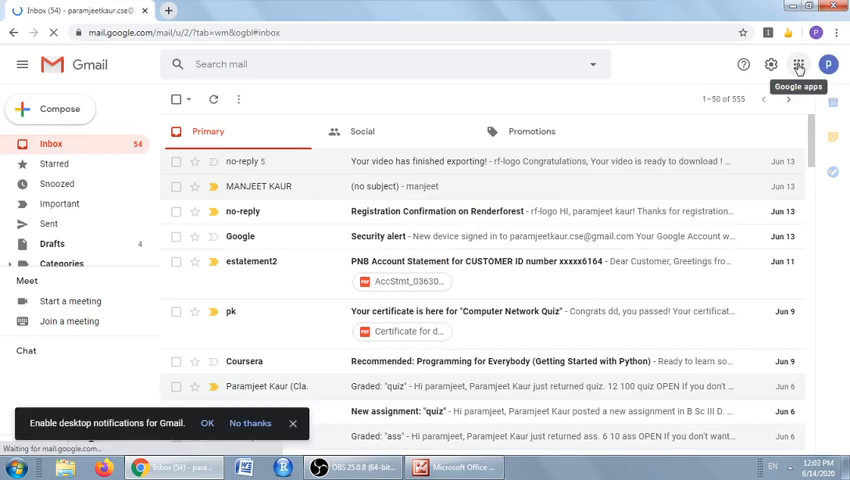
Launch Google Docs in a new tab from the Google apps grid.
{"action": "left_click", "coordinate": [798, 64]}
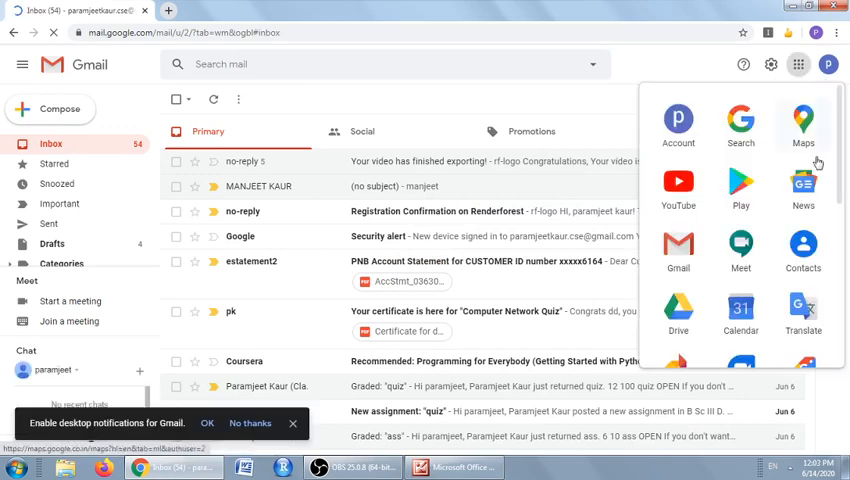
{"action": "scroll", "scroll_direction": "down", "scroll_amount": 3}
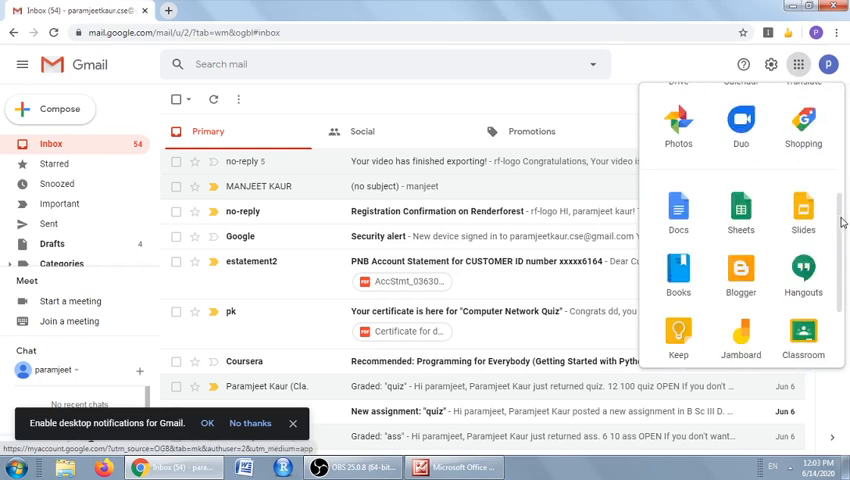
{"action": "left_click", "coordinate": [678, 213]}
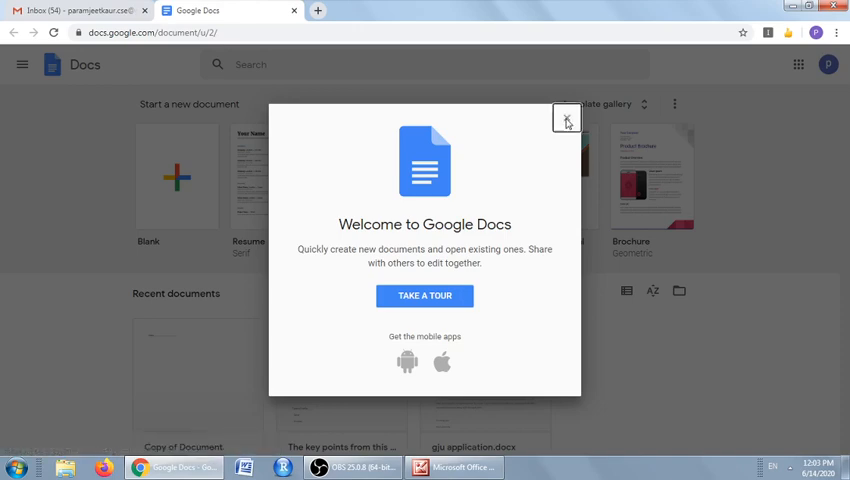
Close the Welcome to Google Docs message and create a Blank document.
{"action": "left_click", "coordinate": [566, 120]}
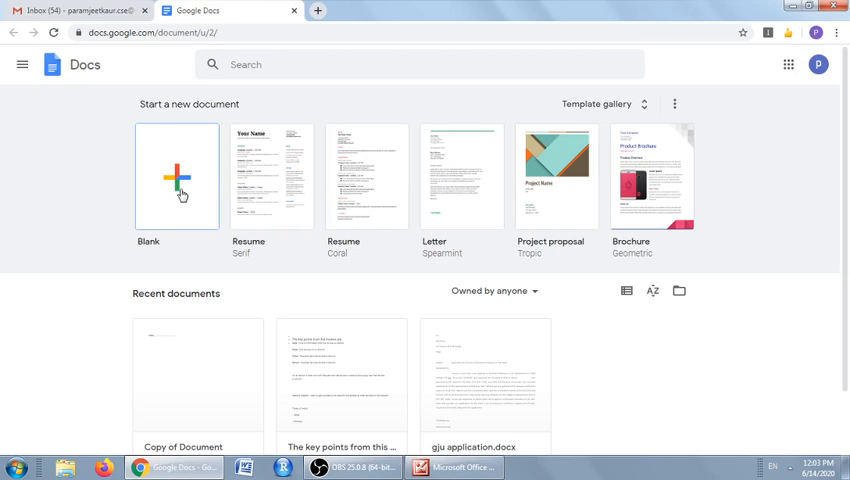
{"action": "mouse_move", "coordinate": [151, 185]}
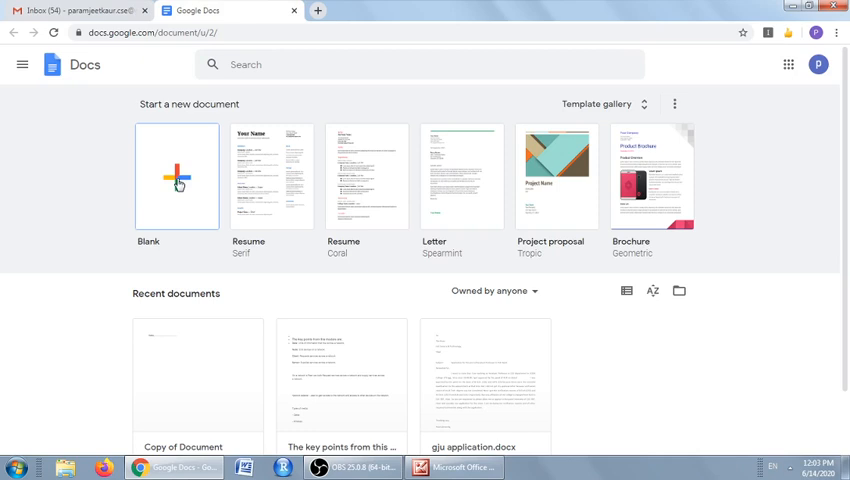
{"action": "mouse_move", "coordinate": [524, 153]}
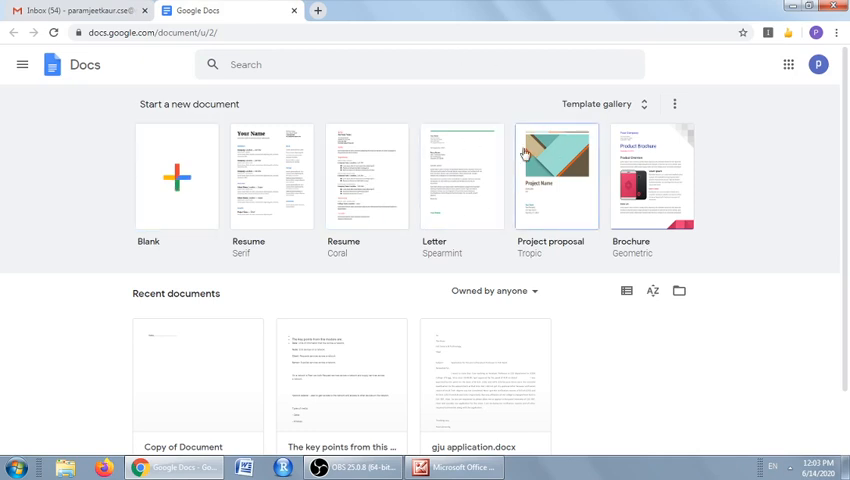
{"action": "mouse_move", "coordinate": [272, 167]}
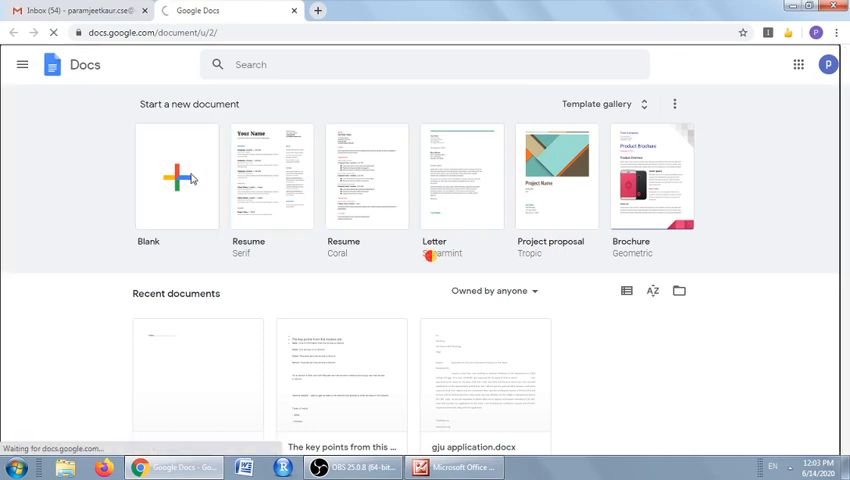
{"action": "left_click", "coordinate": [176, 177]}
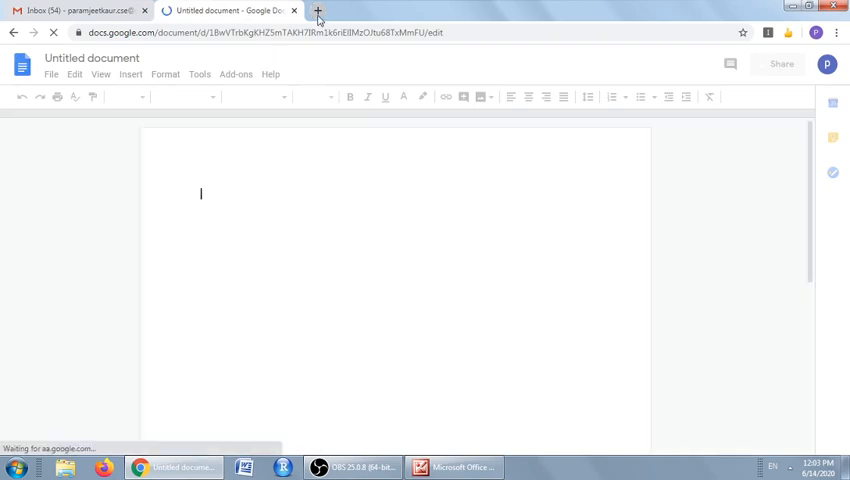
Go to docs.google.com in a new browser tab.
{"action": "left_click", "coordinate": [318, 14]}
{"action": "type", "text": "docs.googl"}
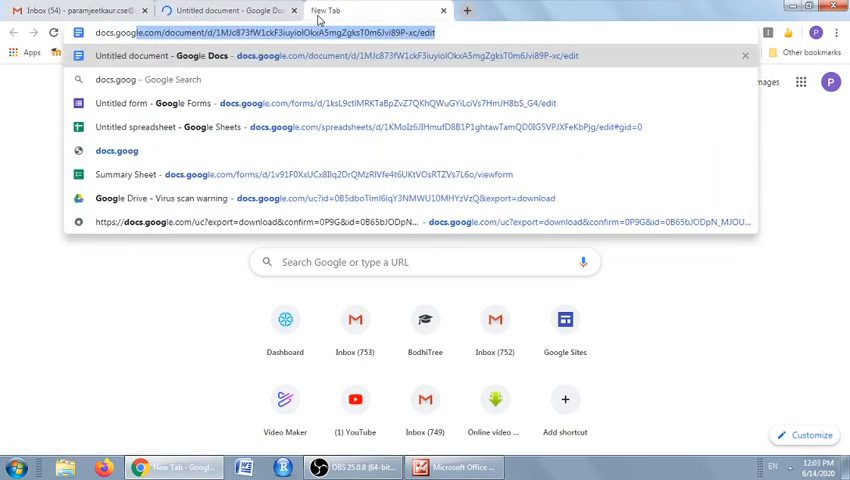
{"action": "type", "text": "com/document/u/0/"}
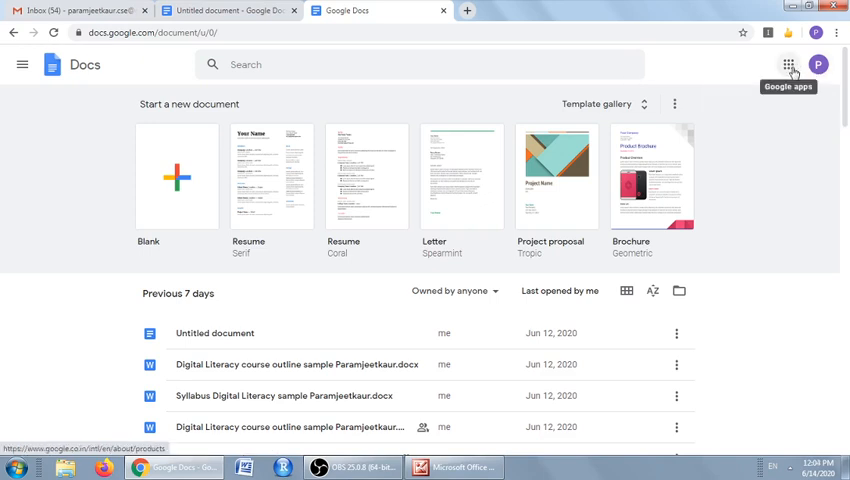
Launch Google Drive's My Drive in a new tab from the apps grid.
{"action": "left_click", "coordinate": [788, 64]}
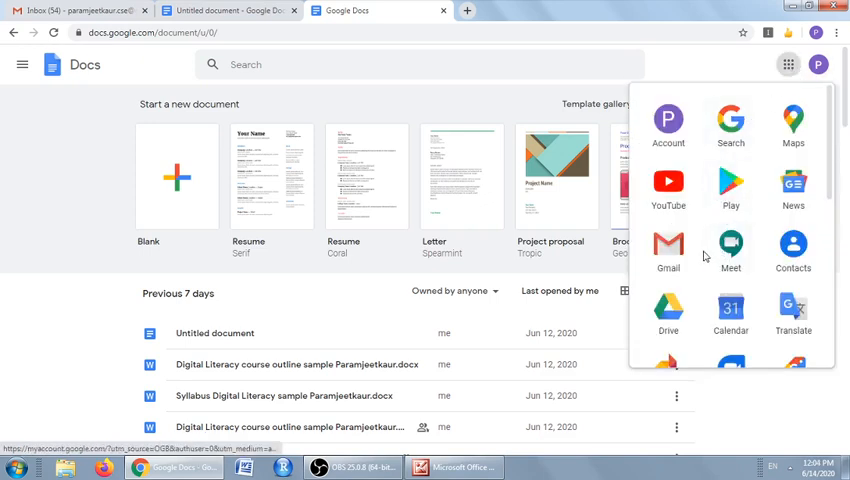
{"action": "left_click", "coordinate": [668, 307]}
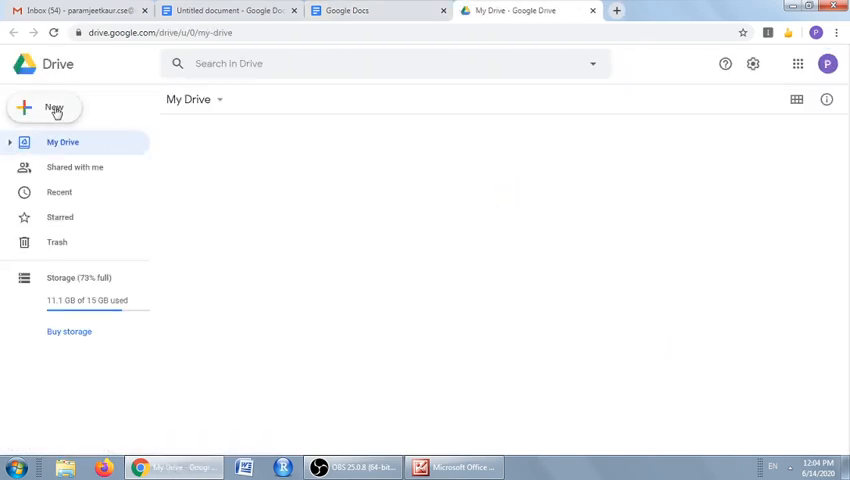
Create a blank Google Docs document from Drive's New menu.
{"action": "left_click", "coordinate": [44, 110]}
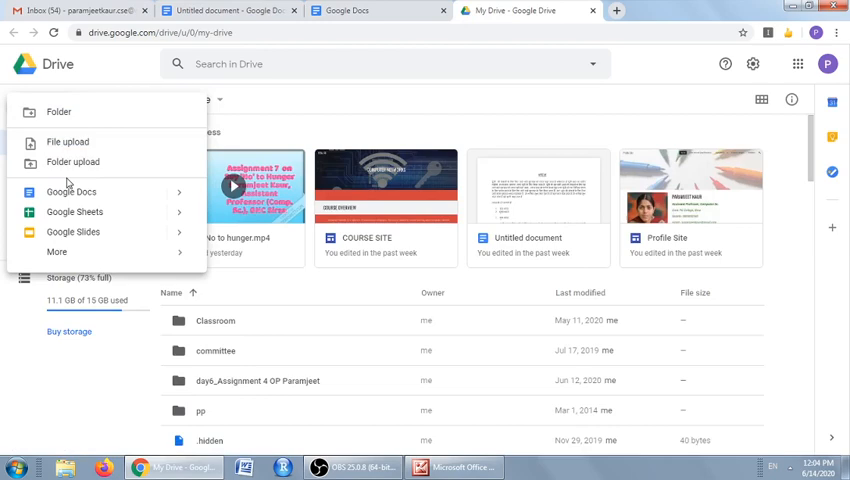
{"action": "mouse_move", "coordinate": [70, 191]}
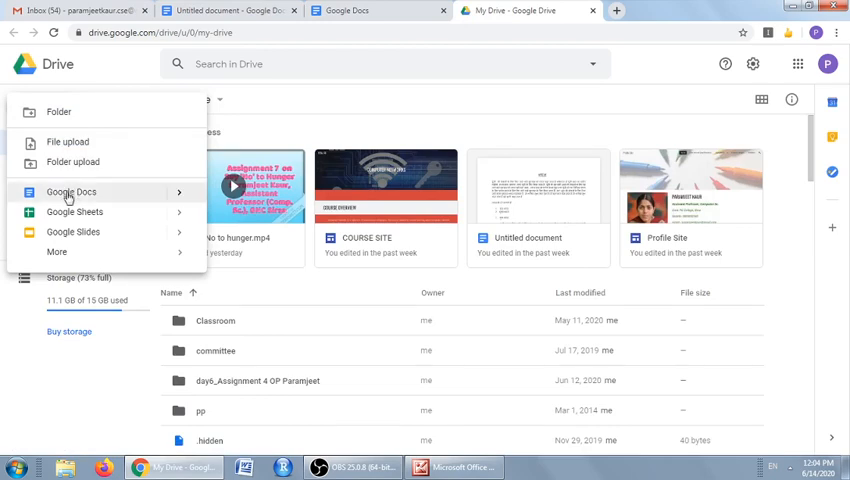
{"action": "left_click", "coordinate": [71, 191]}
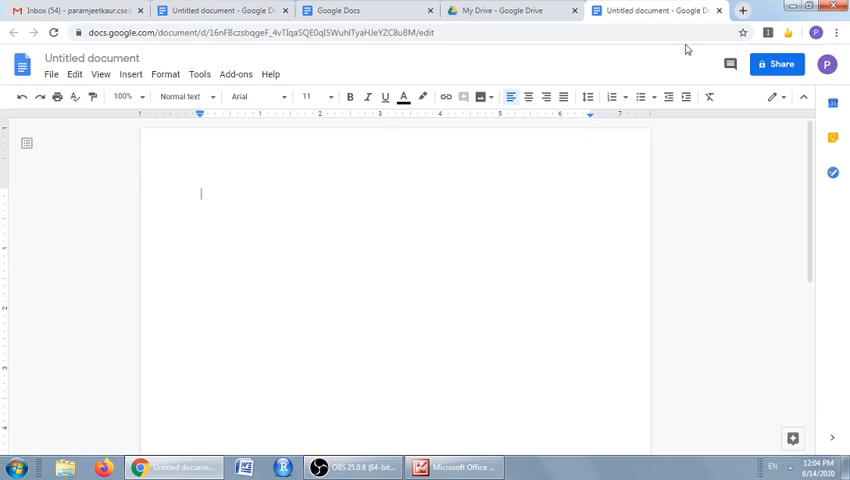
{"action": "mouse_move", "coordinate": [777, 64]}
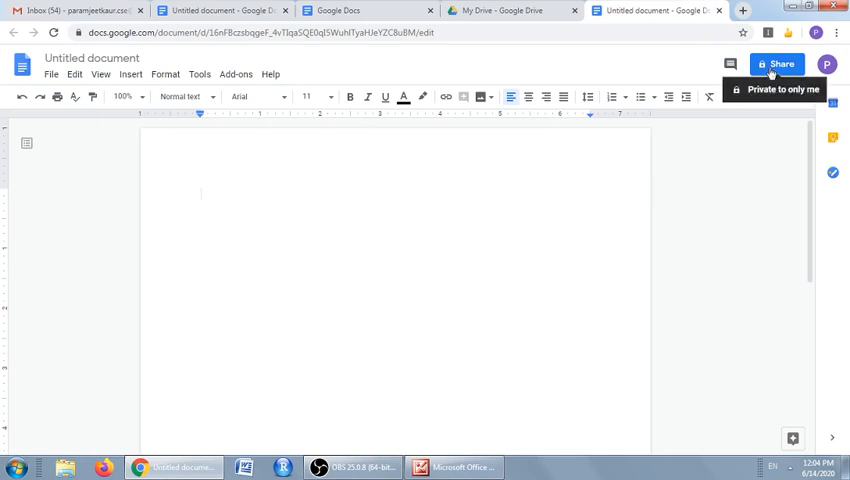